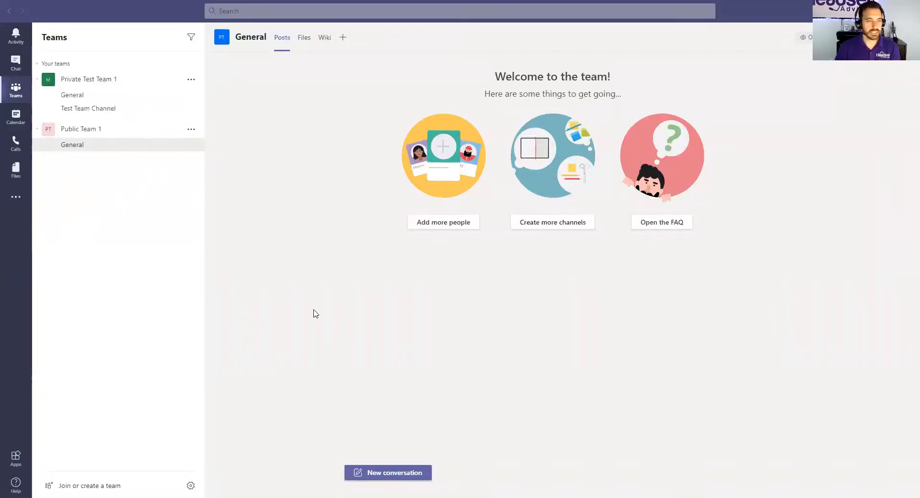
mouse_move(15, 34)
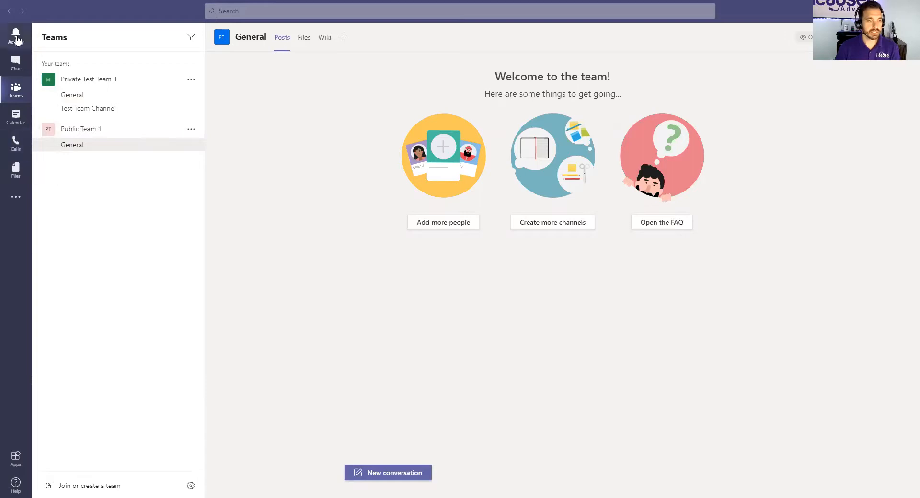
mouse_move(16, 44)
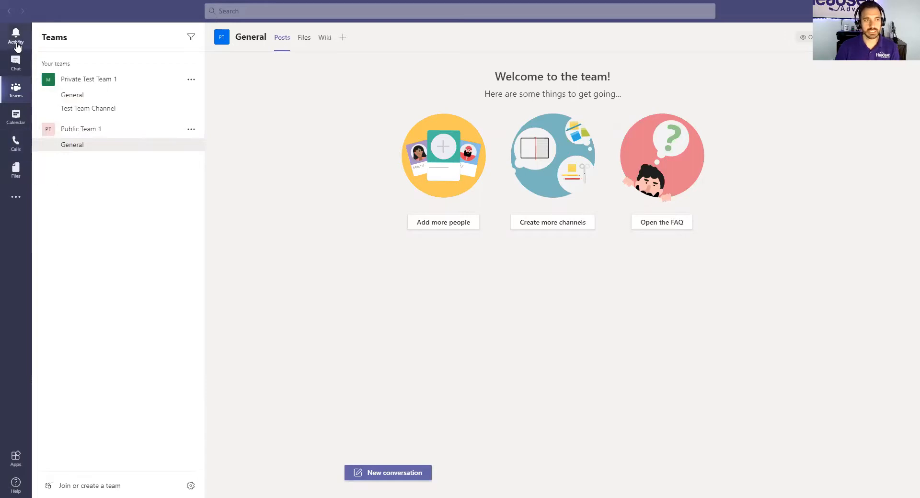
- Look at Chat, return to Teams and collapse Private Test Team 1 and Public Team 1
left_click(15, 64)
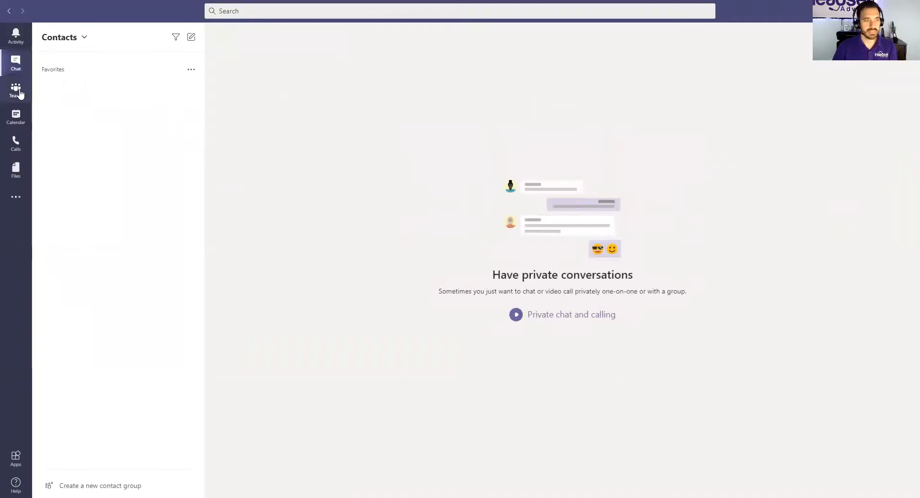
left_click(16, 88)
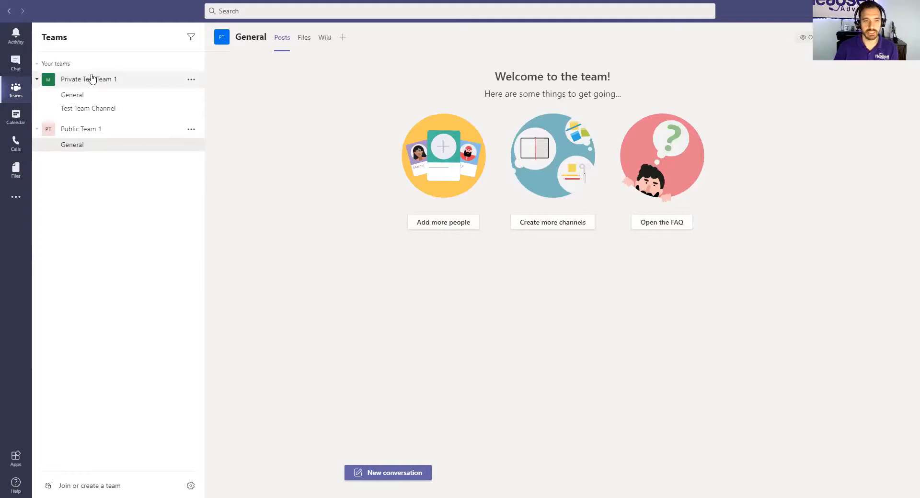
left_click(37, 79)
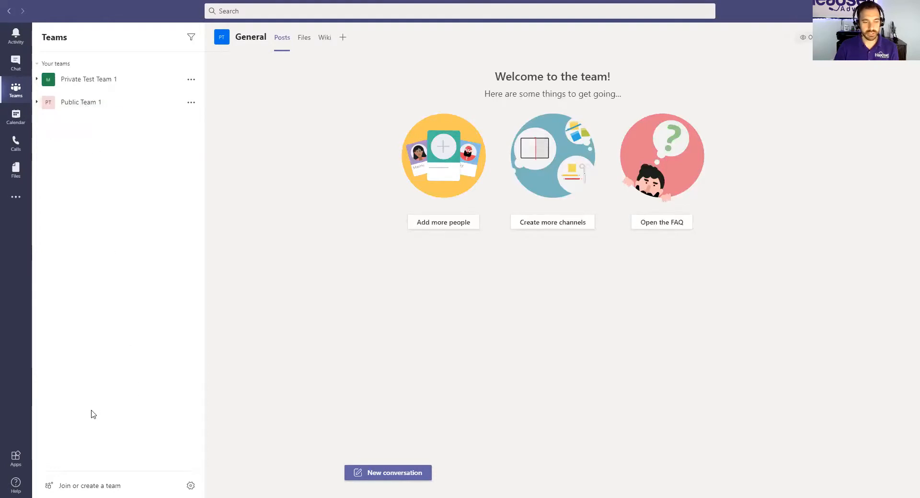
mouse_move(111, 487)
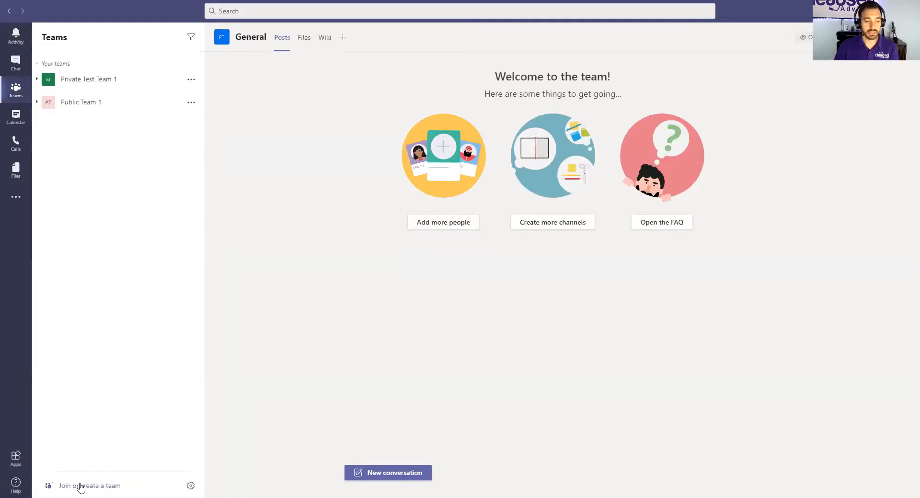
- Reach the Create a team dialog via Join or create a team
left_click(91, 486)
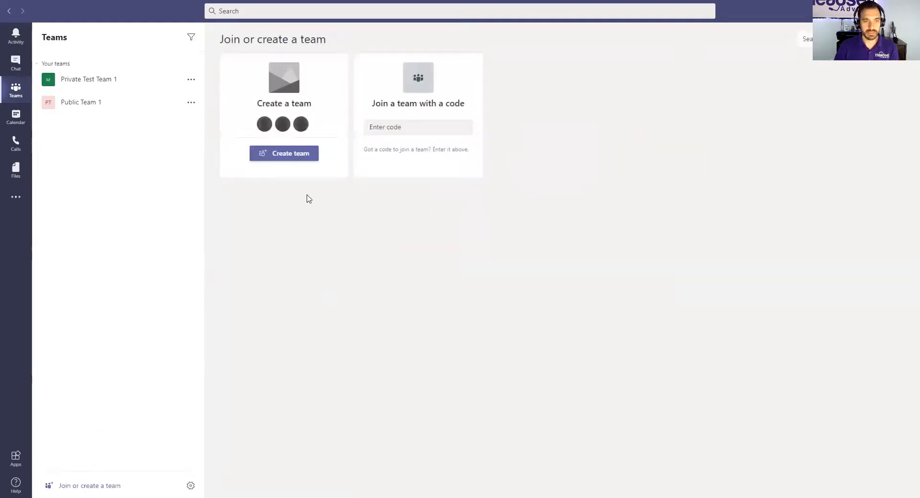
mouse_move(236, 112)
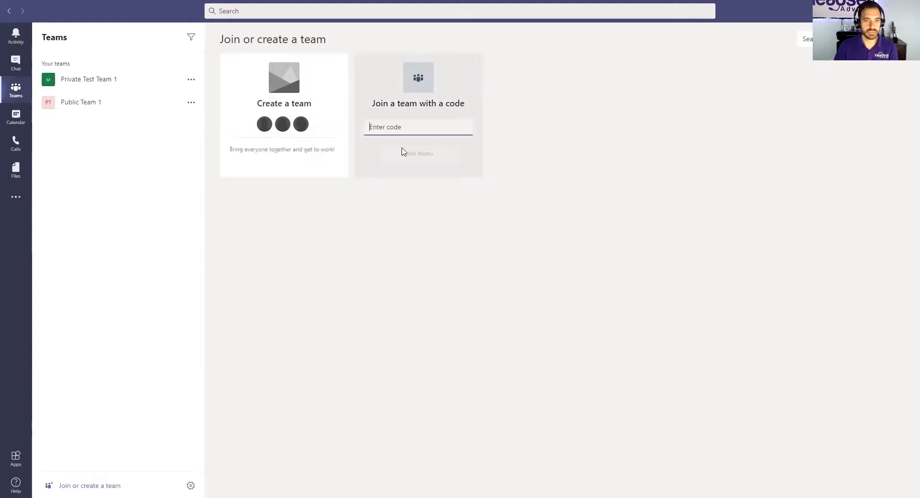
mouse_move(298, 153)
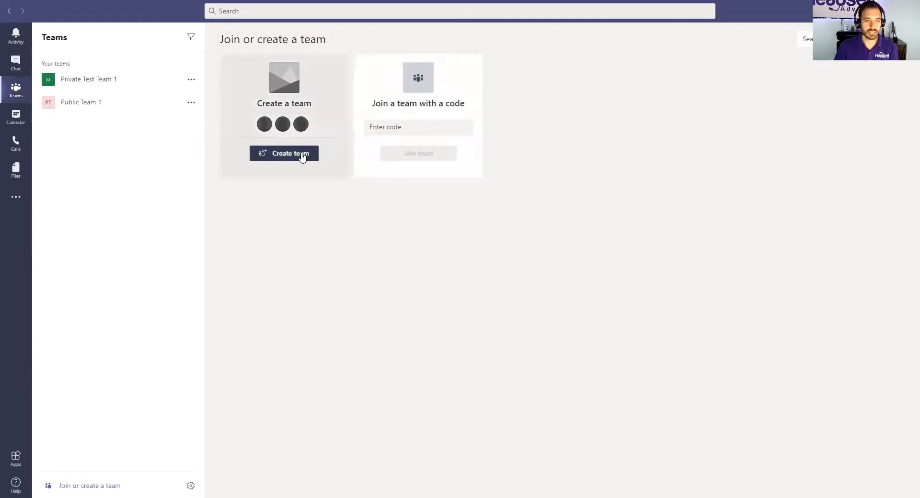
left_click(285, 153)
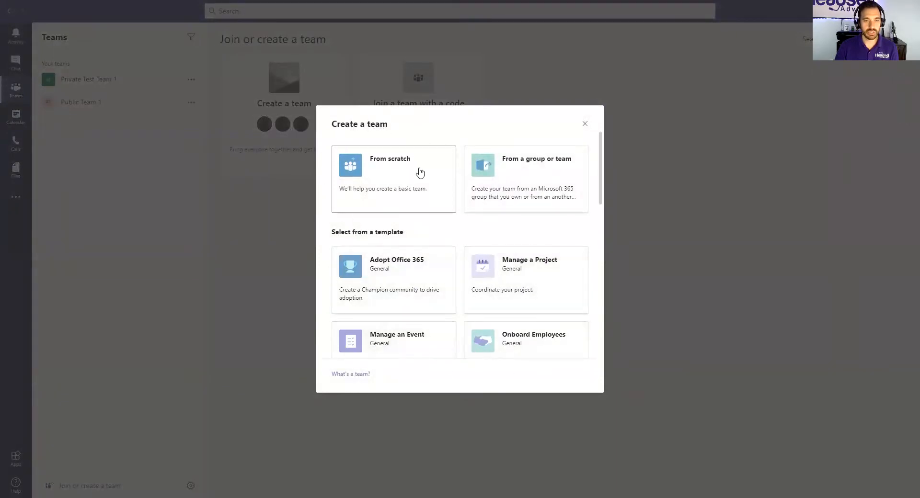
- Choose to build the new team from scratch as a Private team
left_click(394, 173)
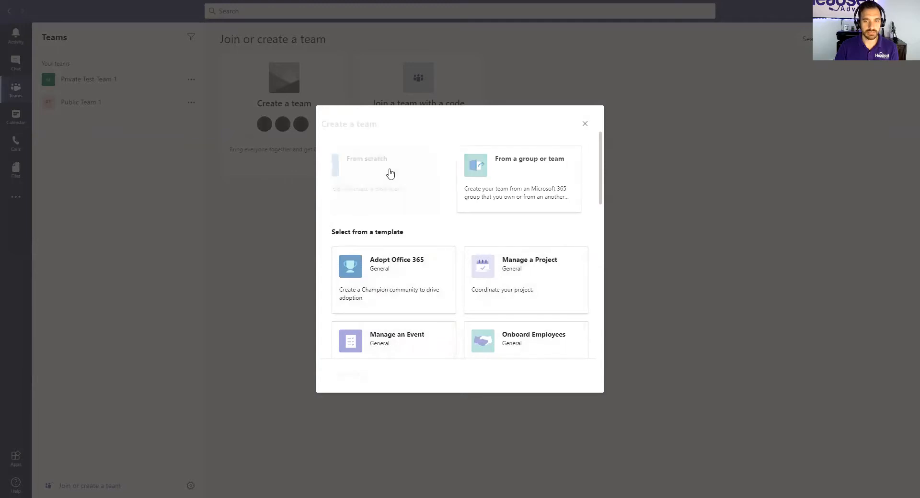
left_click(390, 170)
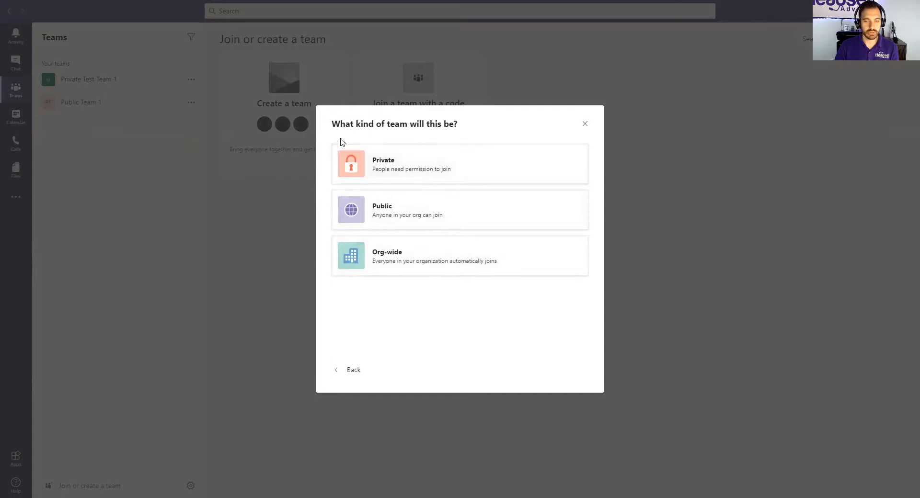
mouse_move(398, 156)
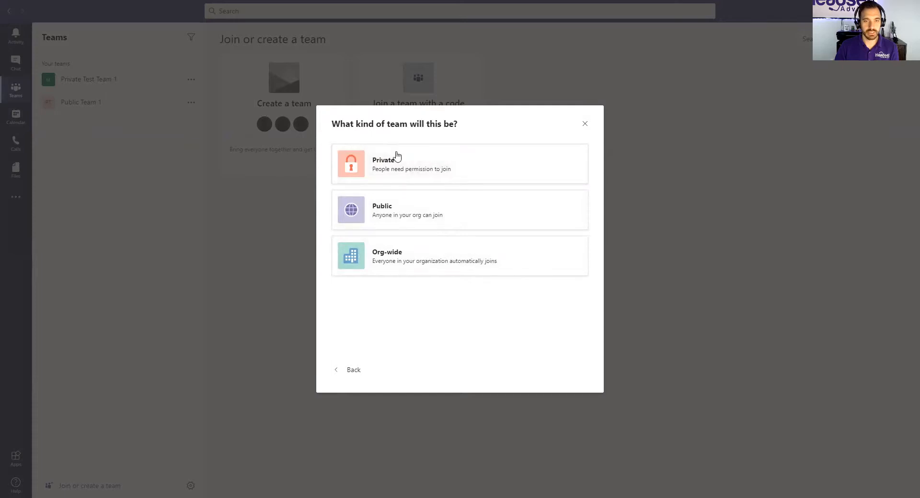
mouse_move(453, 138)
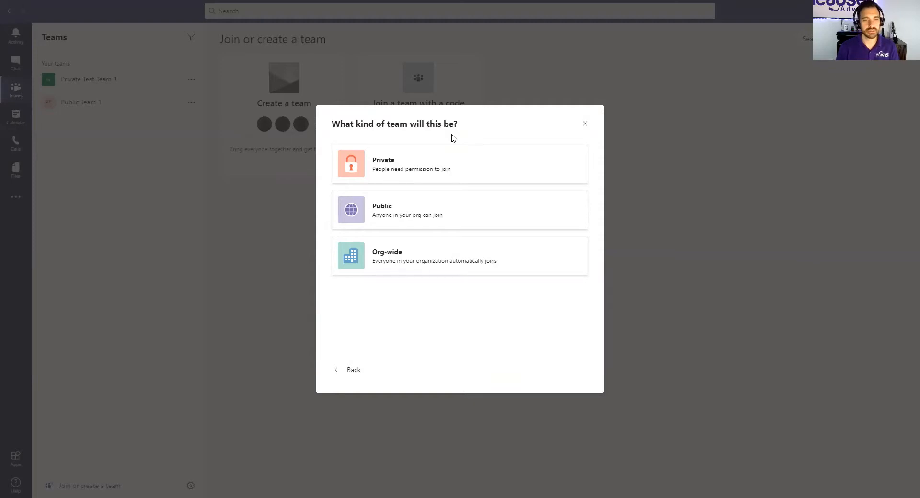
mouse_move(435, 197)
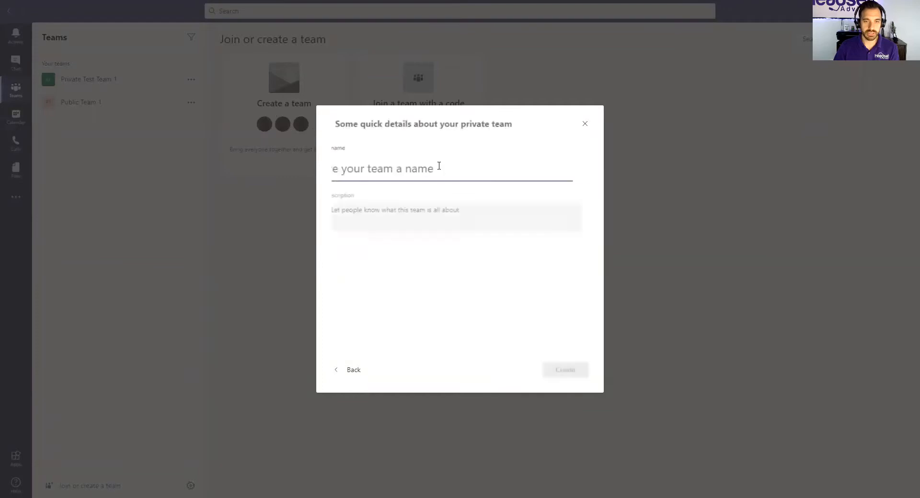
- Name the private team 'Developers' and create it
type("Developers")
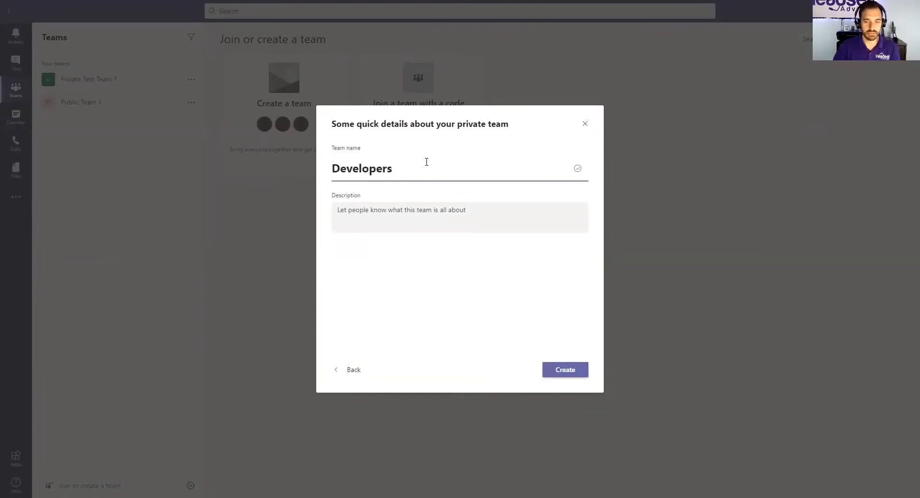
left_click(565, 370)
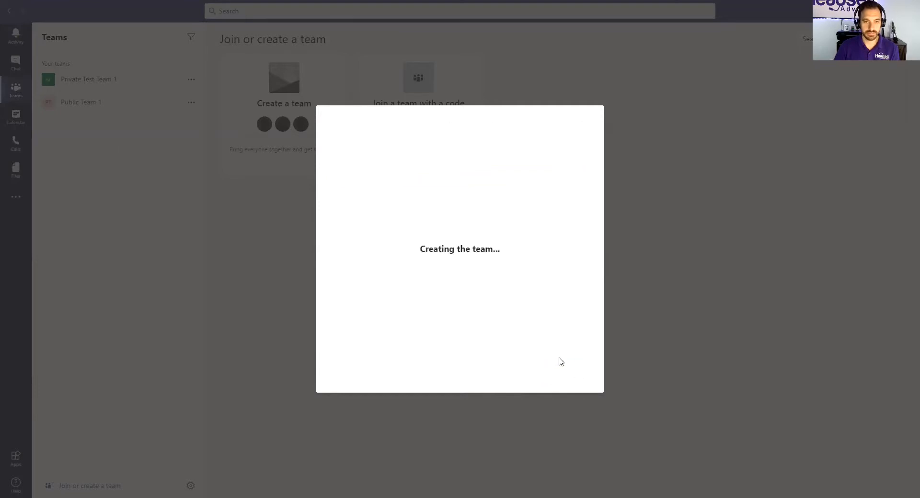
mouse_move(92, 199)
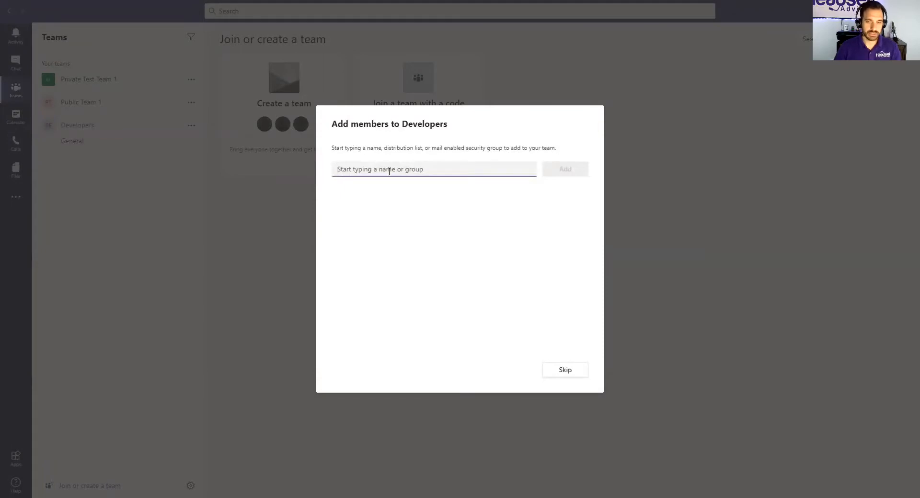
mouse_move(346, 239)
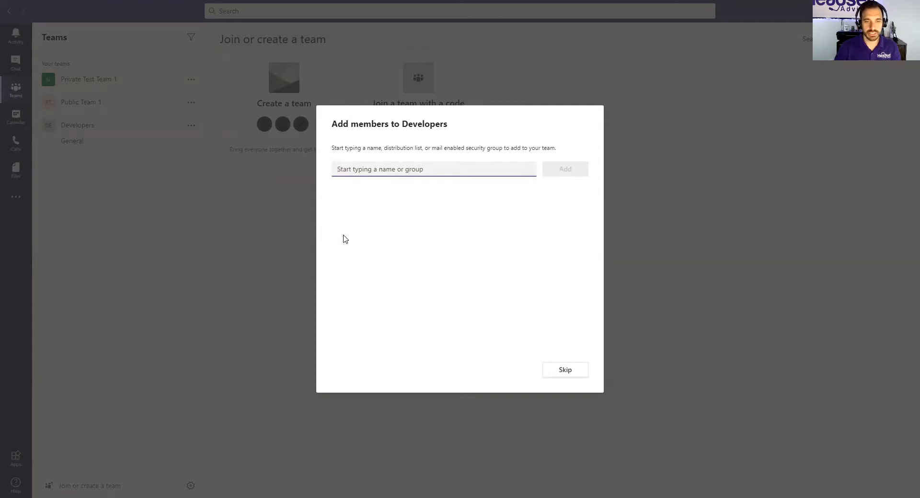
- Skip adding members so the Developers team finishes with its General channel
left_click(387, 169)
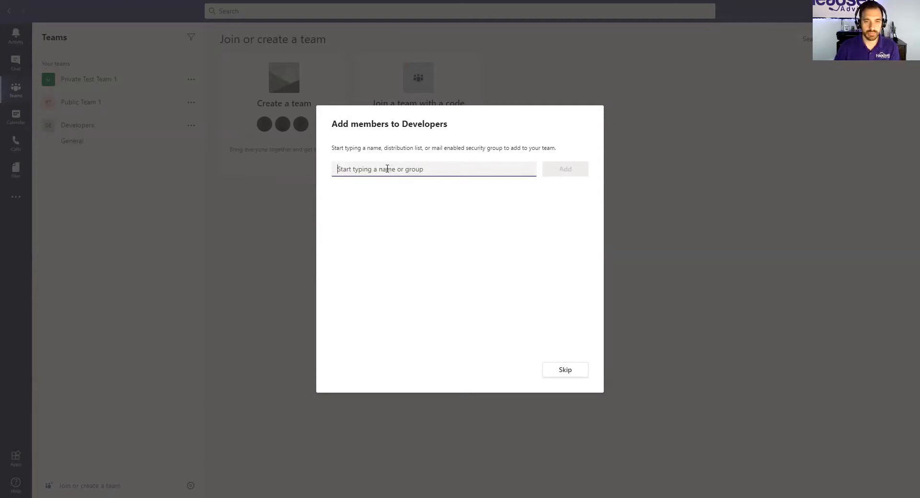
mouse_move(553, 375)
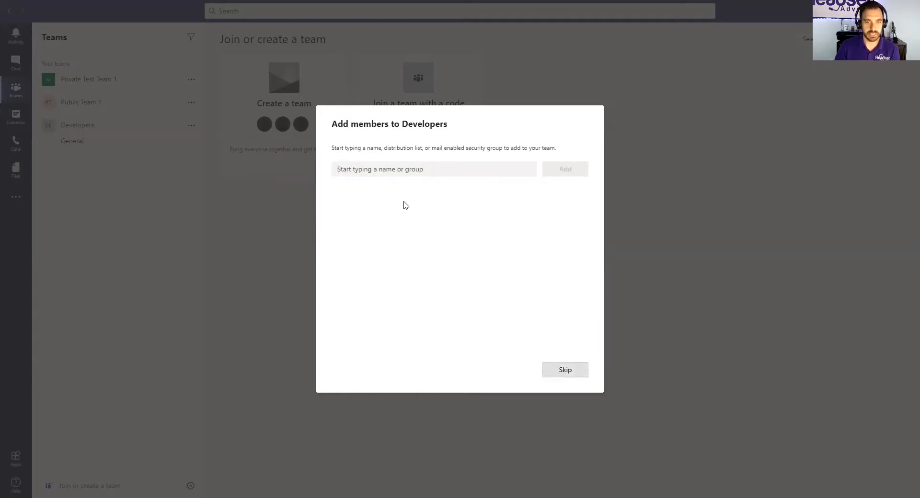
left_click(565, 370)
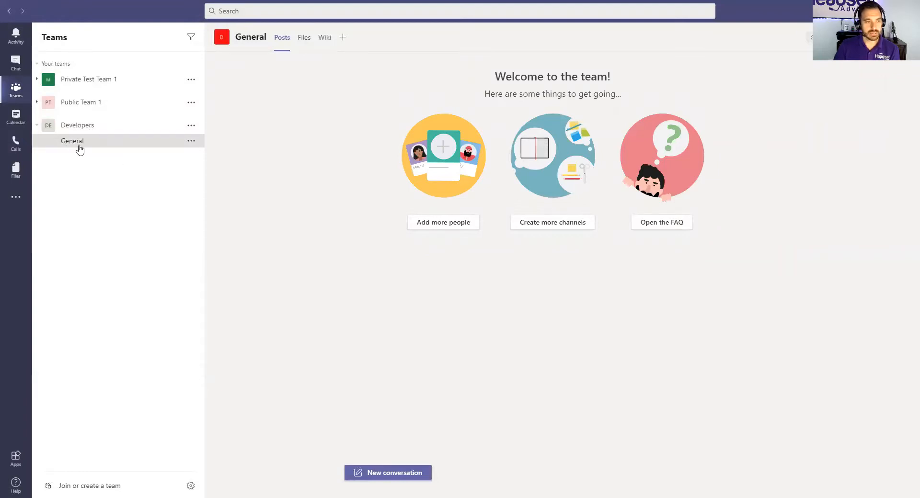
mouse_move(194, 144)
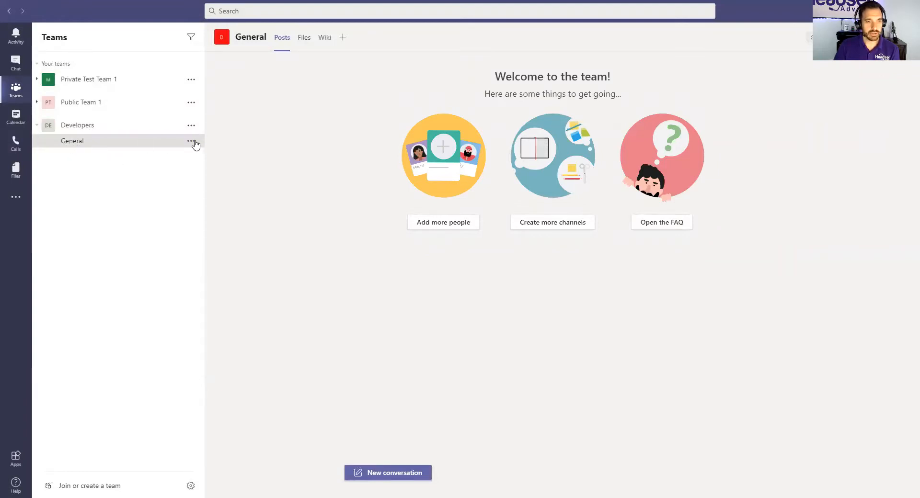
mouse_move(113, 127)
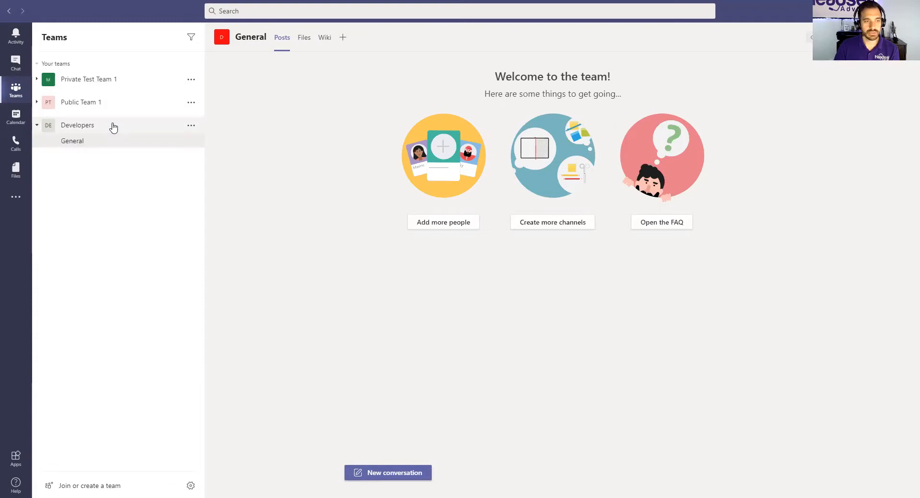
mouse_move(141, 144)
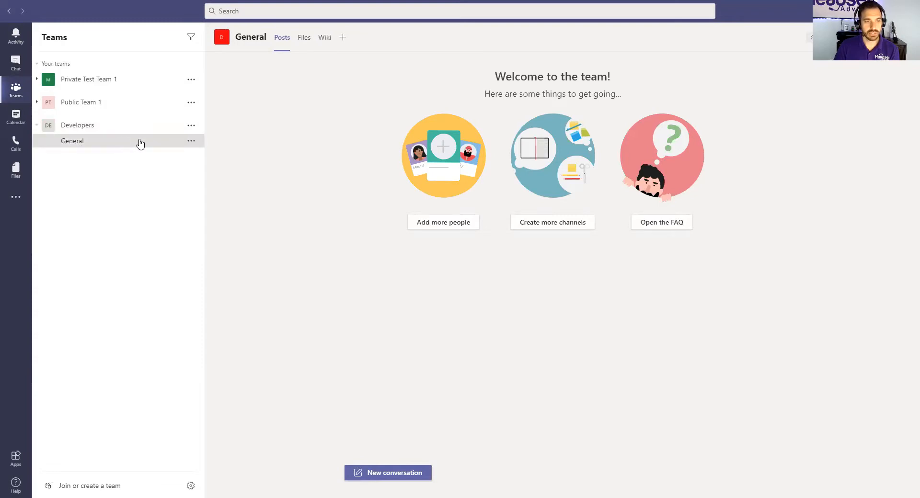
mouse_move(191, 144)
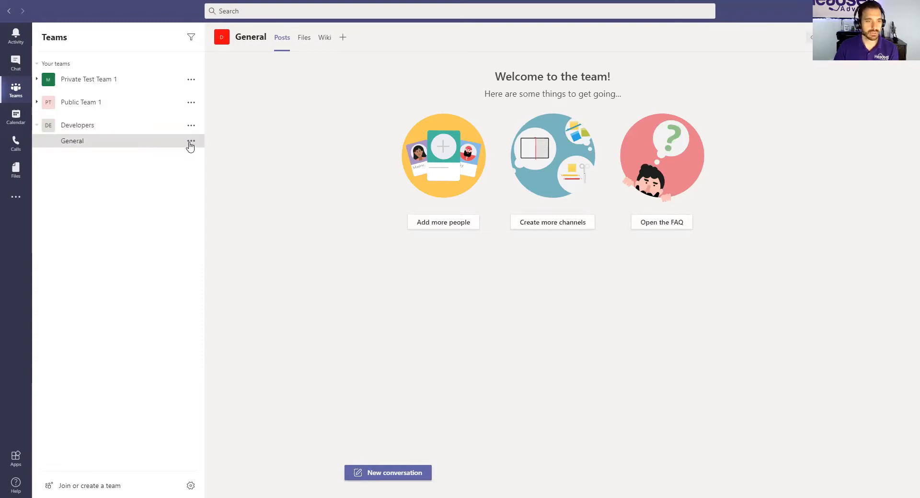
- Bring up the Add channel form from the Developers team's ••• menu
left_click(190, 141)
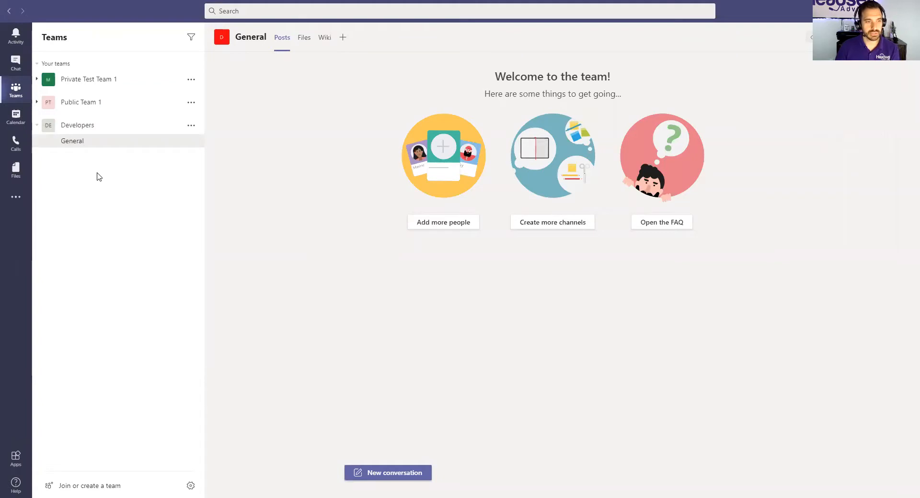
mouse_move(77, 181)
type("Web")
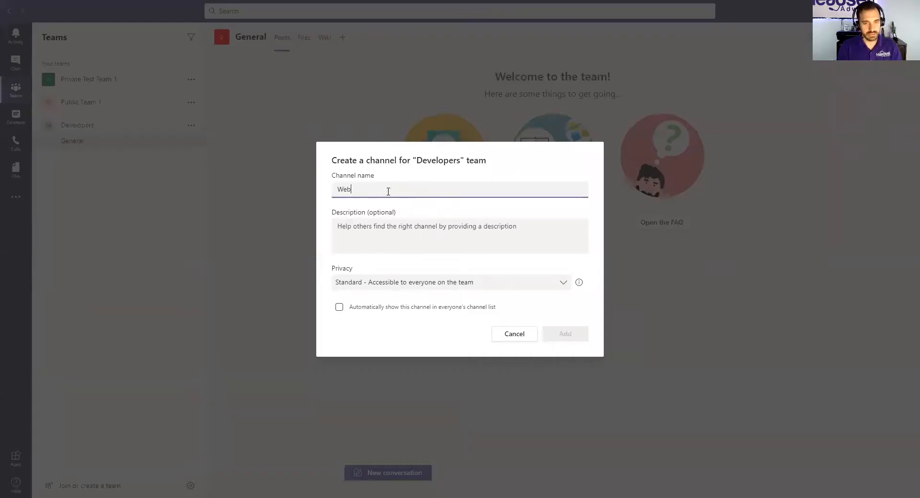
- Add a standard channel named 'Website' to the Developers team
type("site")
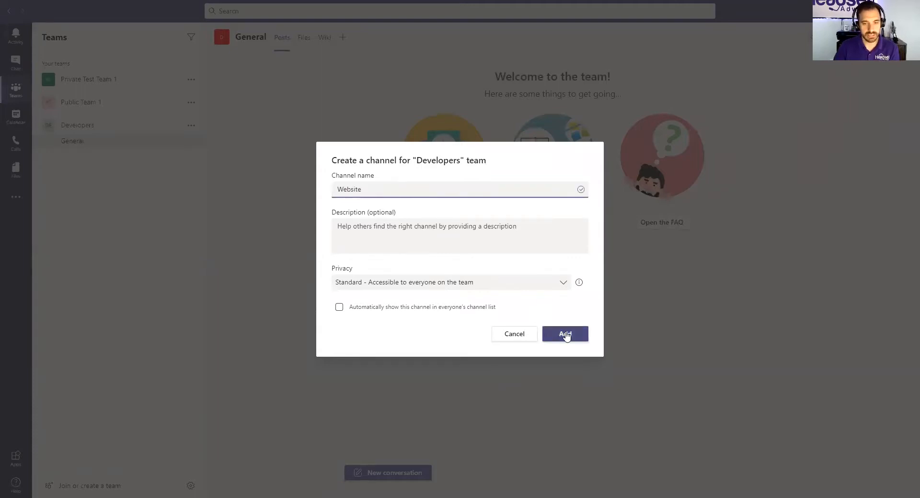
left_click(565, 334)
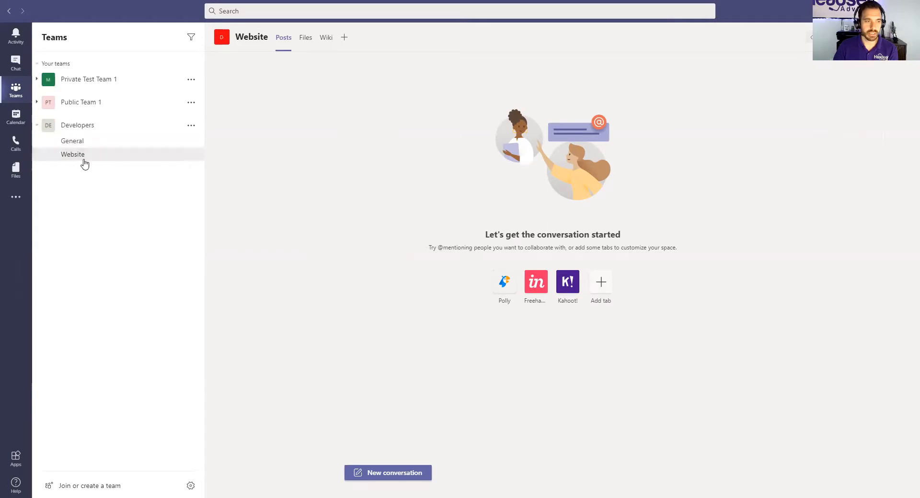
mouse_move(69, 166)
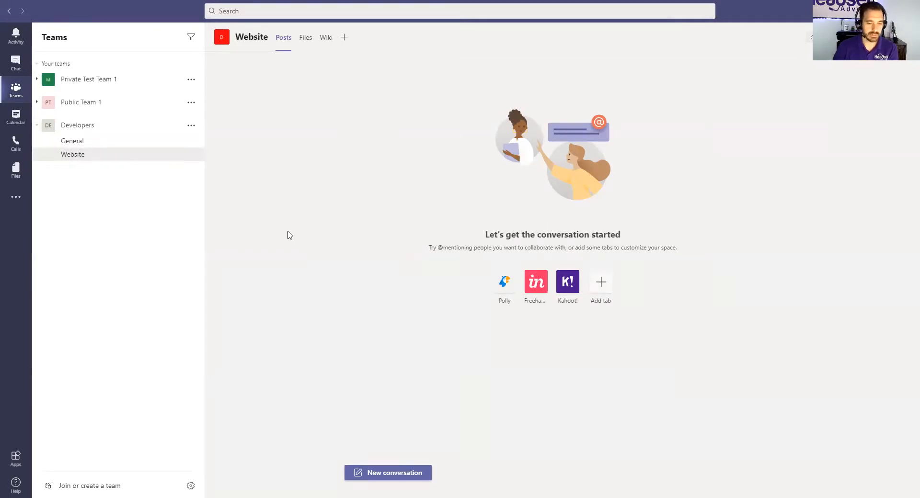
- Post 'Hello Website Team!' in the Website channel, check General, then return to Website
left_click(388, 473)
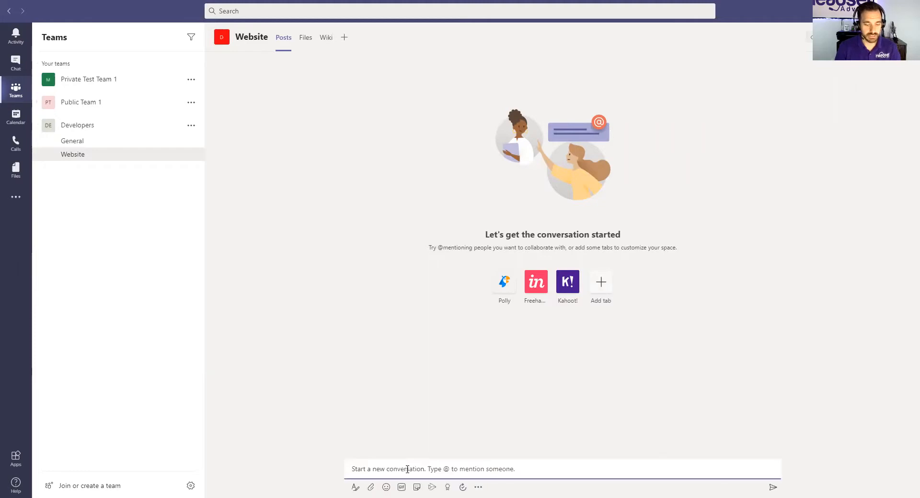
type("Hello")
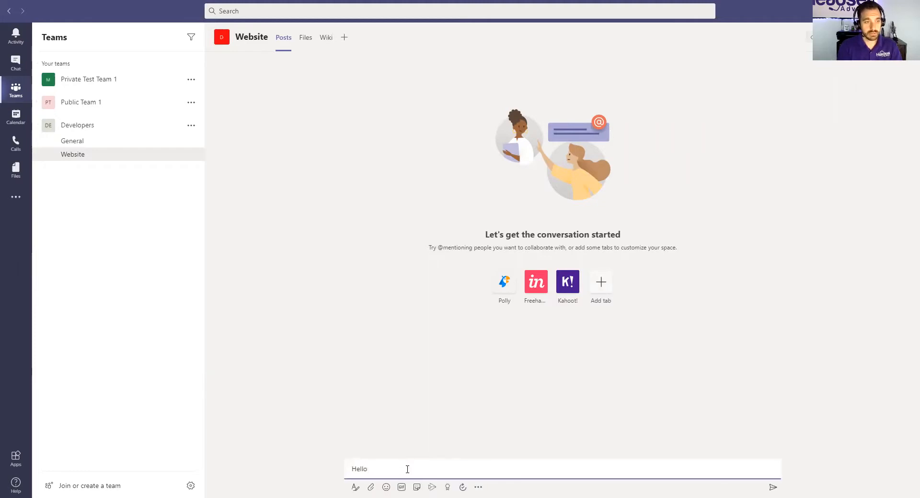
type("Website Team")
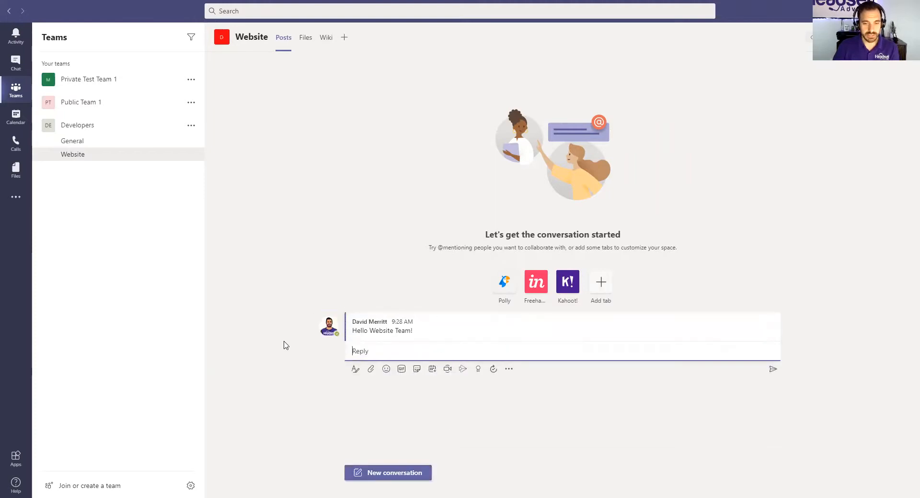
mouse_move(277, 72)
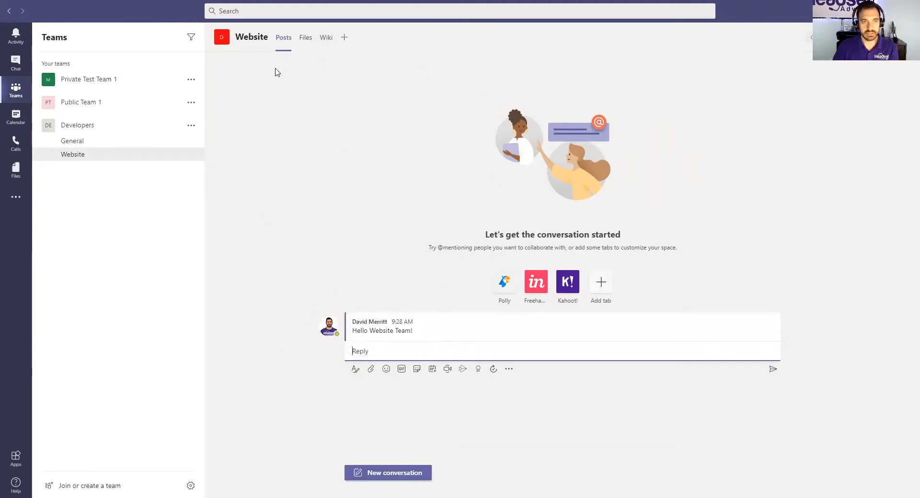
mouse_move(404, 182)
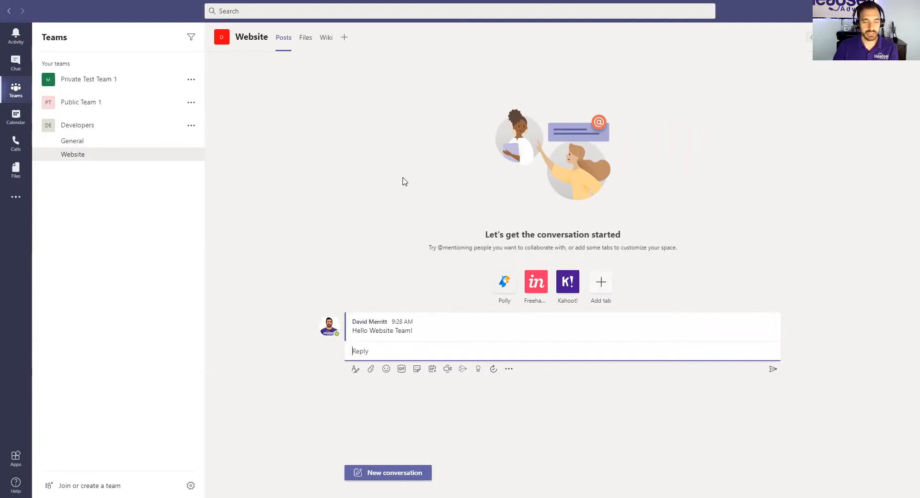
mouse_move(49, 171)
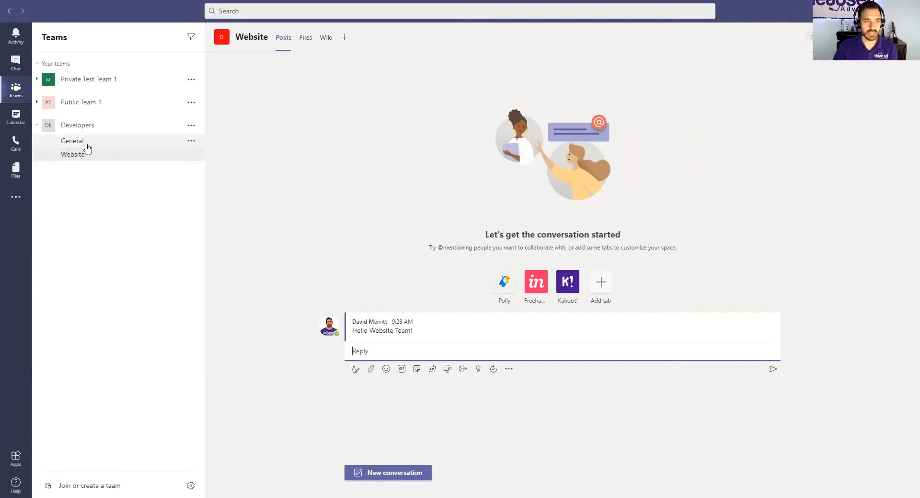
left_click(72, 141)
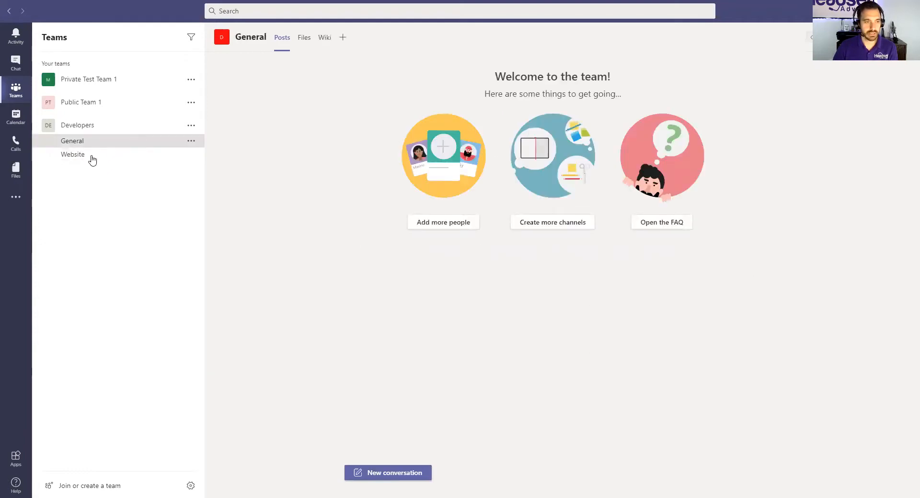
left_click(73, 154)
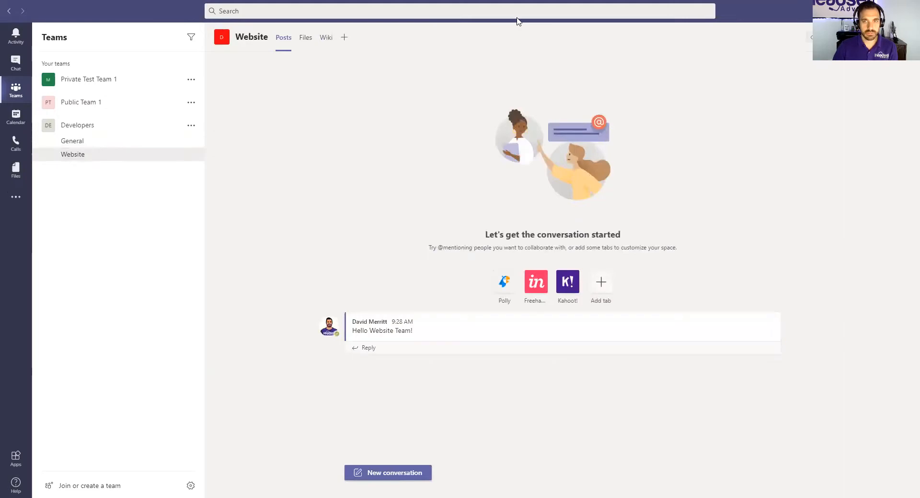